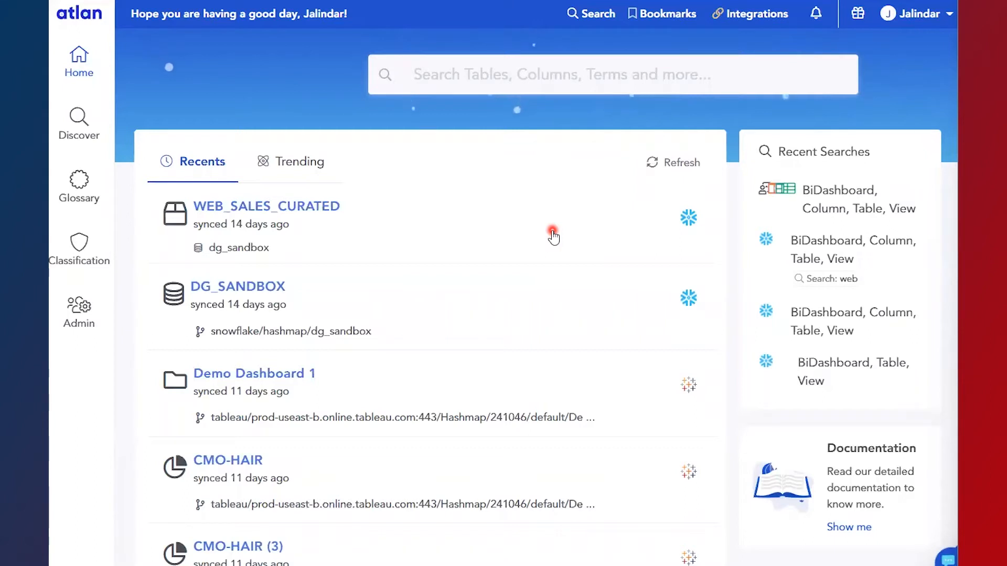
# Start a new integration and choose Tableau as the source.
pyautogui.click(755, 13)
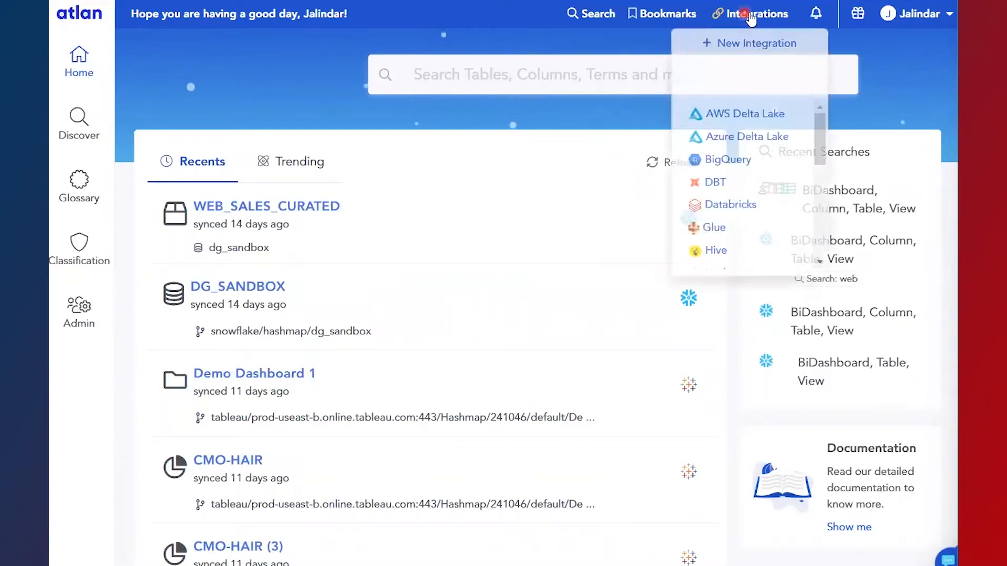
pyautogui.click(749, 43)
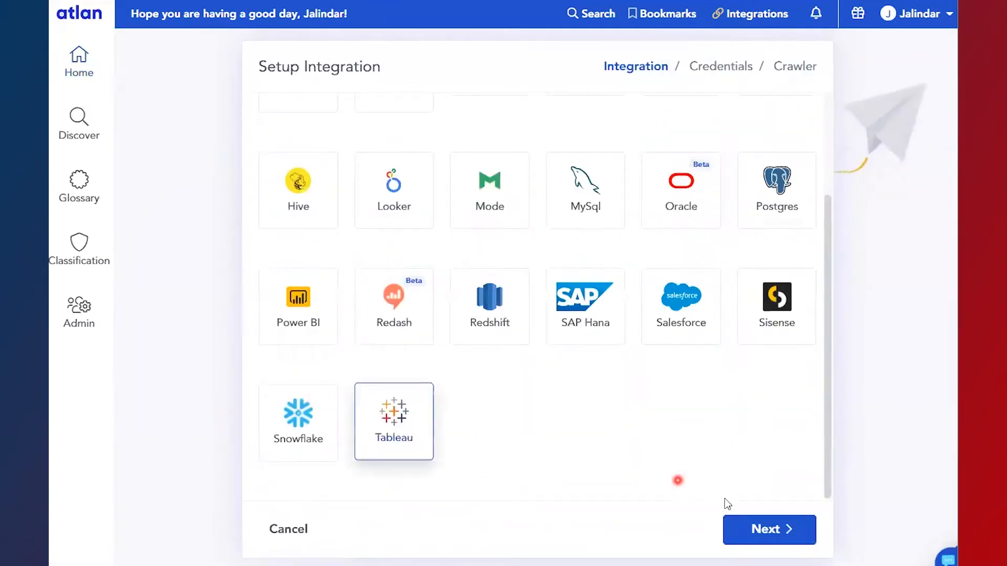
pyautogui.click(769, 530)
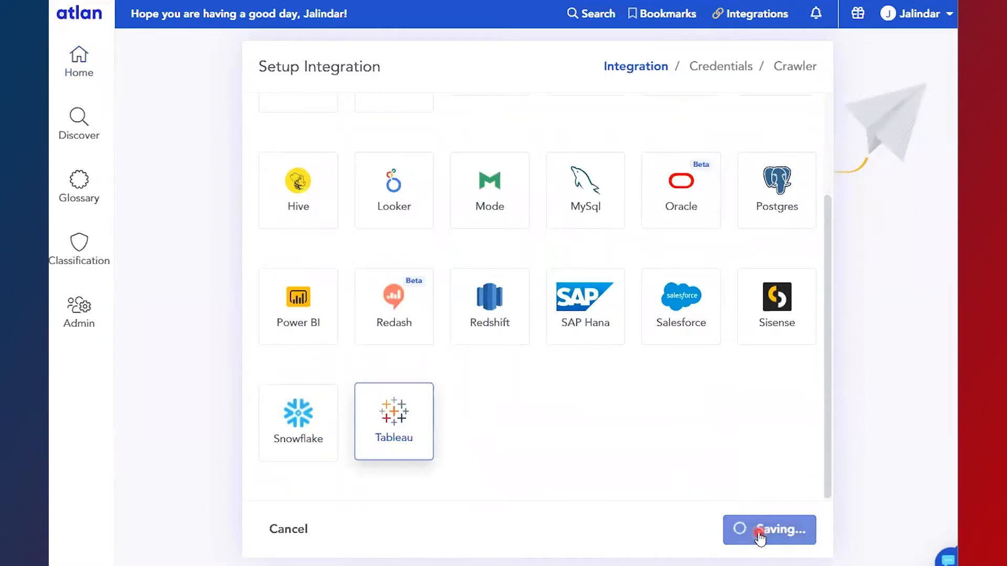
# Advance to the Credentials step to view existing Tableau credentials.
pyautogui.click(769, 529)
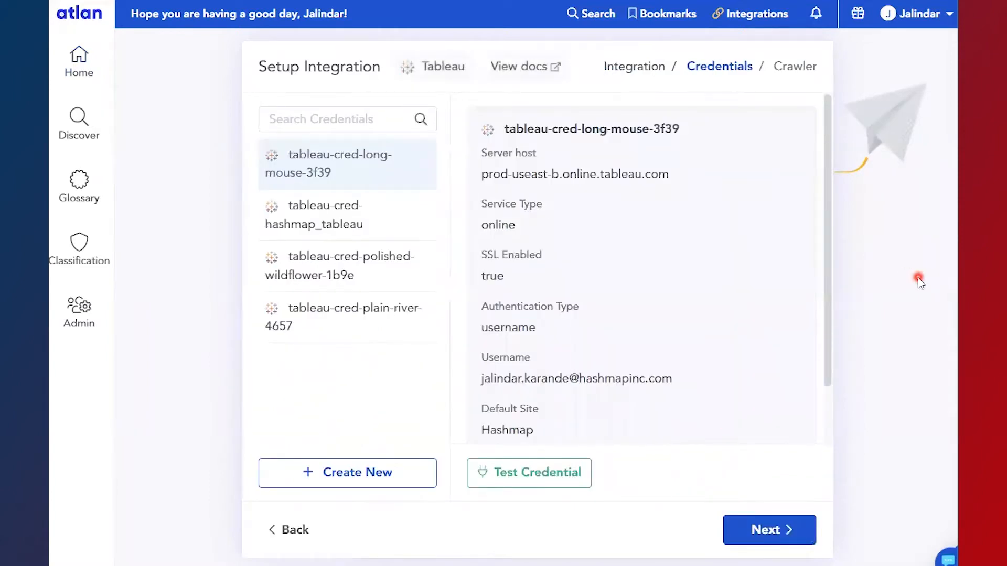
pyautogui.moveTo(769, 316)
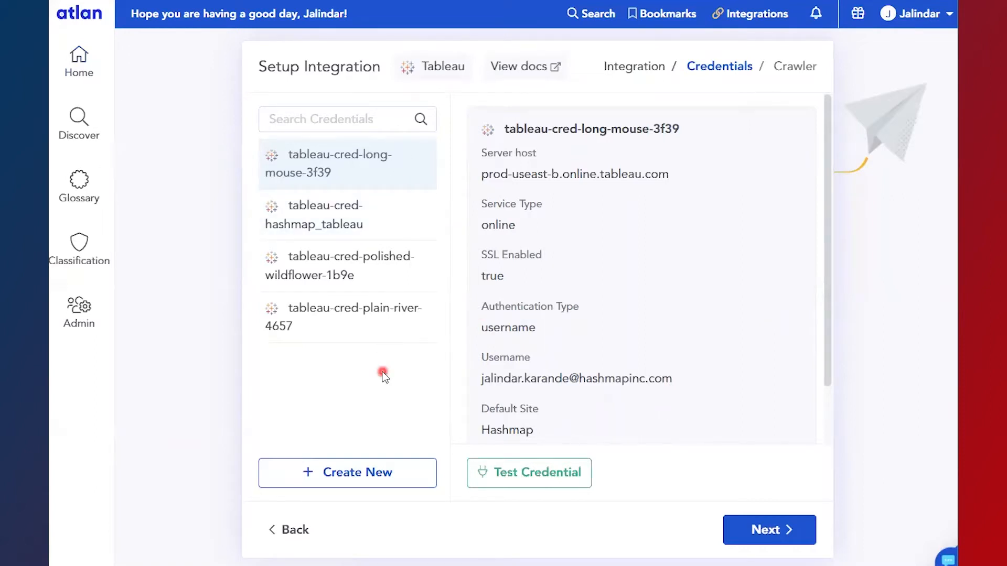
pyautogui.moveTo(347, 473)
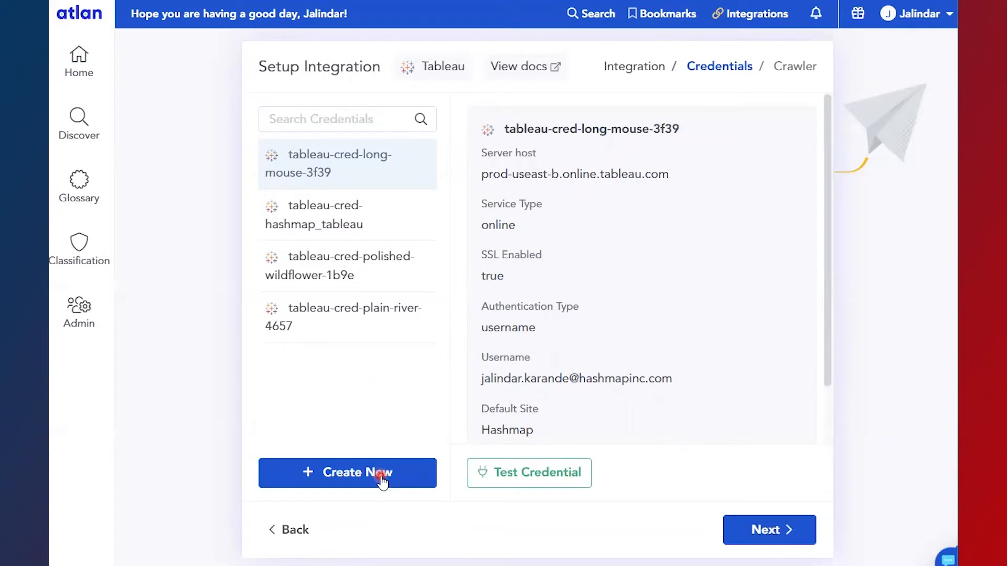
# Create a new credential with port 443, Tableau Online service type and SSL enabled.
pyautogui.click(347, 472)
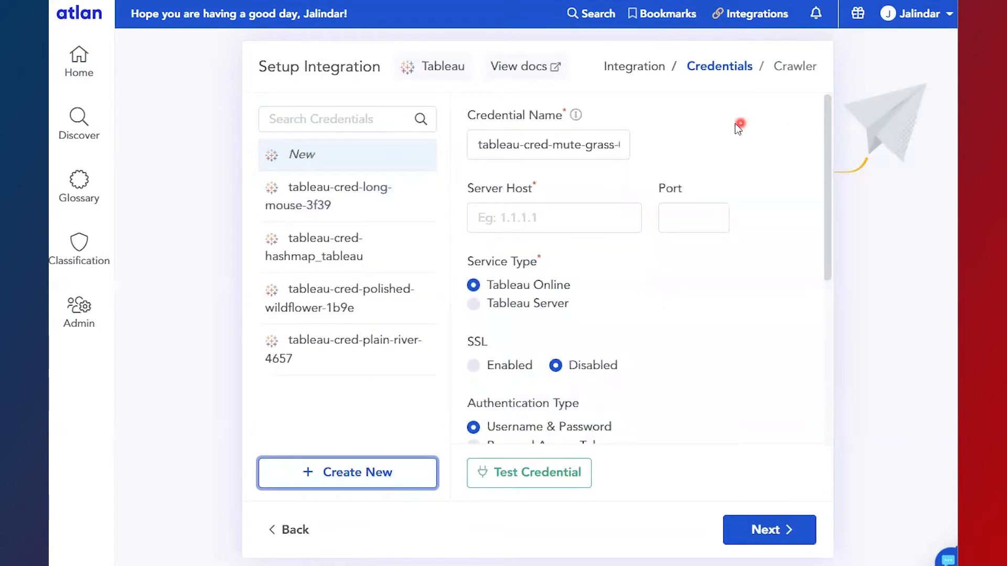
pyautogui.moveTo(649, 137)
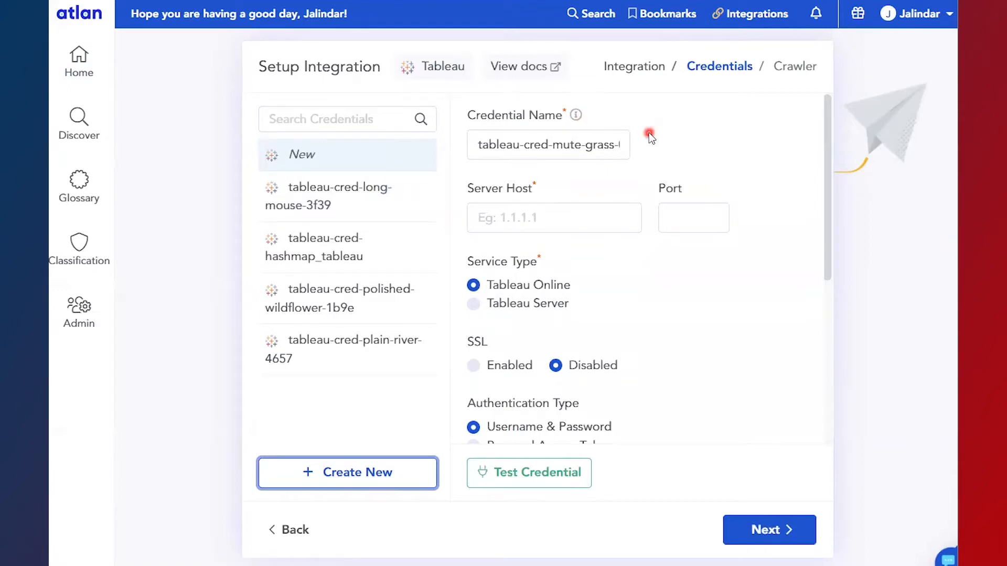
pyautogui.moveTo(482, 201)
pyautogui.write('useast-b.online.tableau.com')
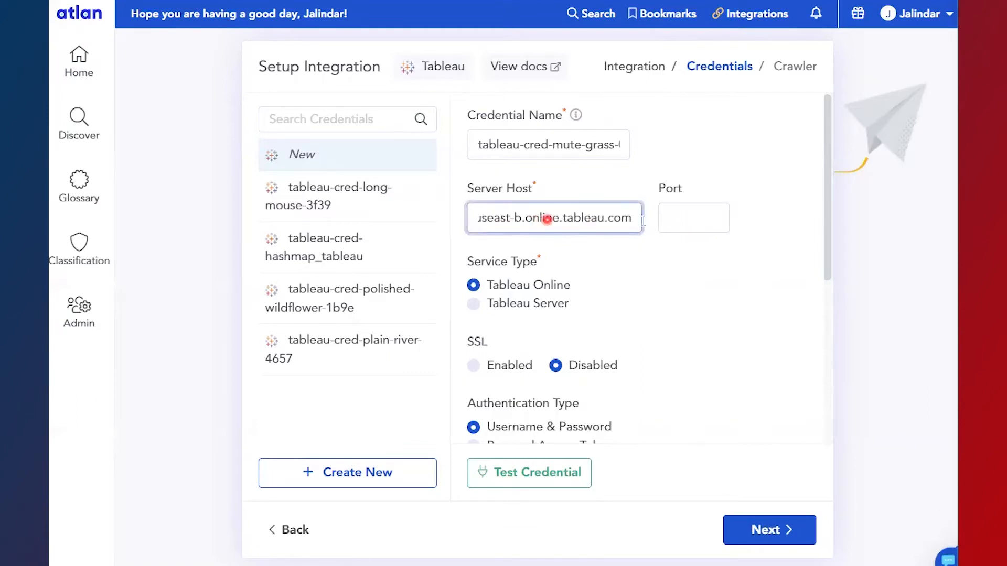
pyautogui.click(693, 218)
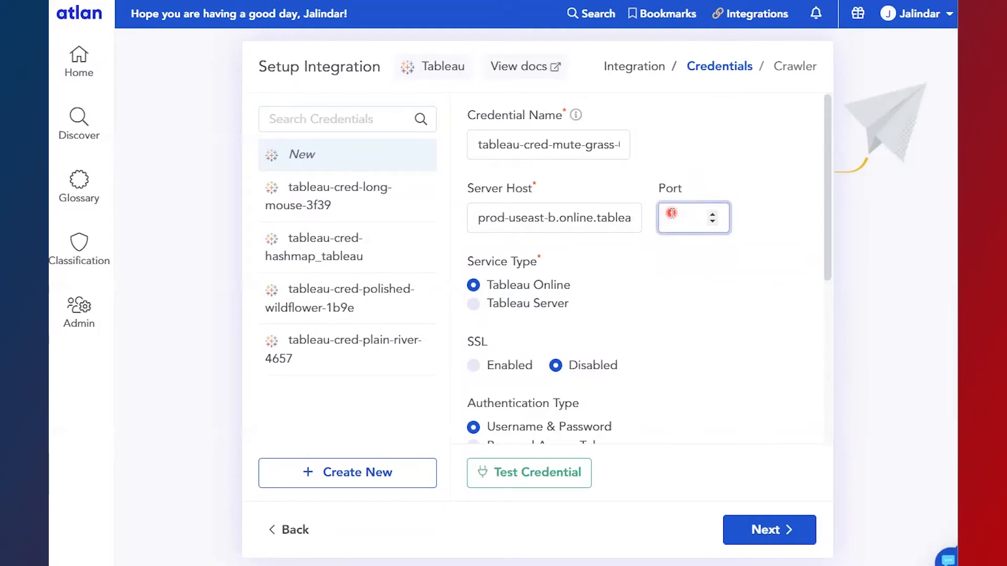
pyautogui.write('443')
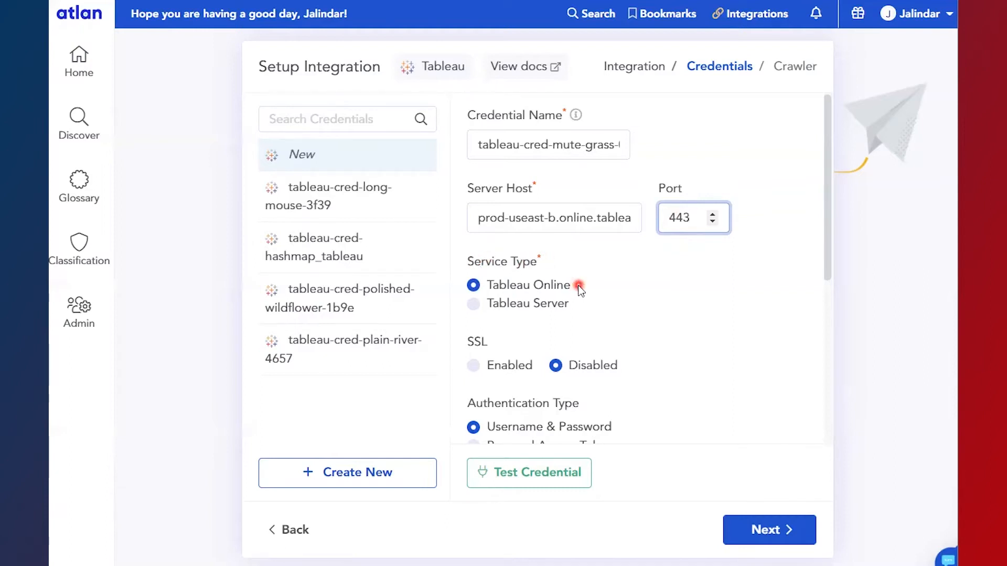
pyautogui.moveTo(474, 285)
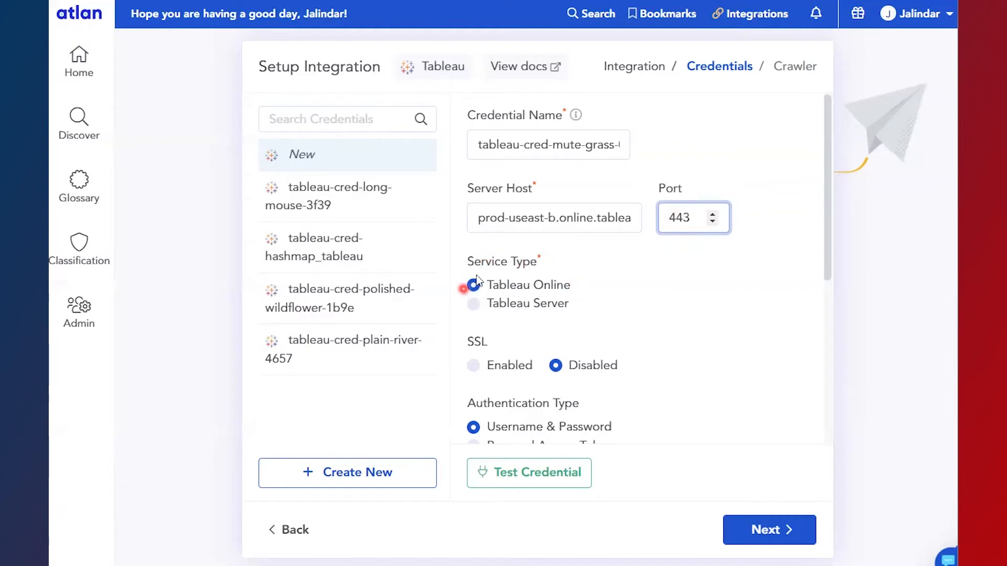
pyautogui.click(473, 286)
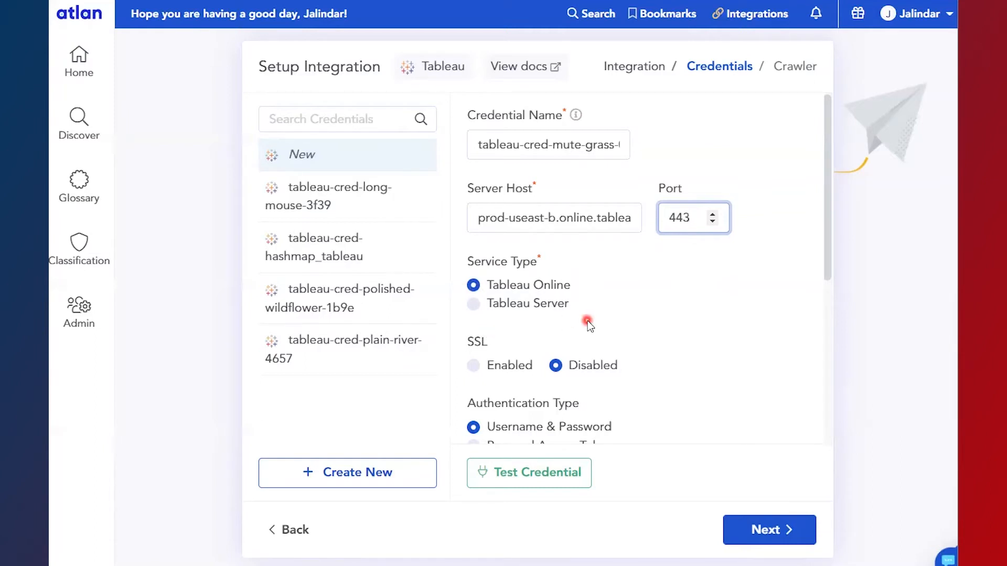
pyautogui.moveTo(544, 352)
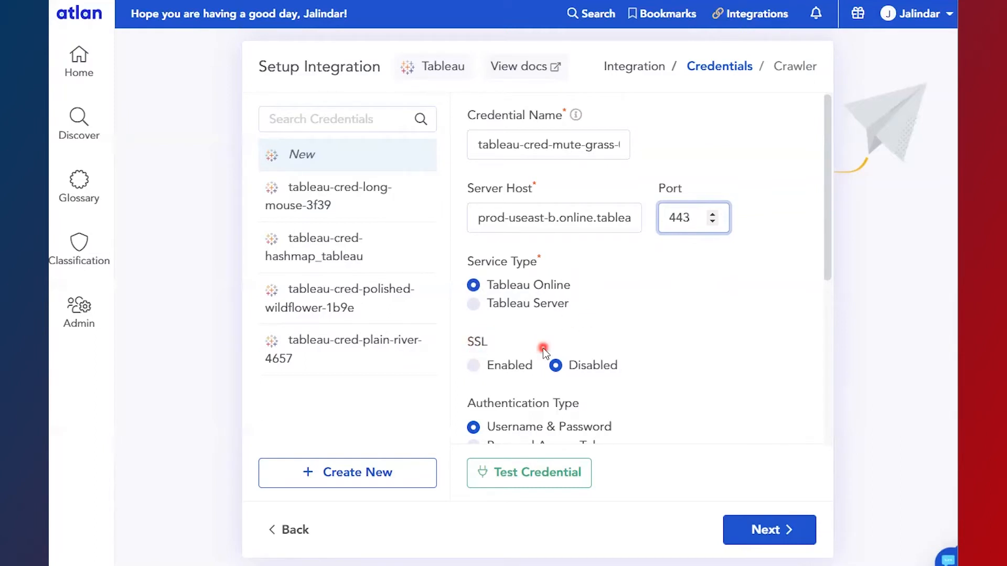
pyautogui.click(473, 365)
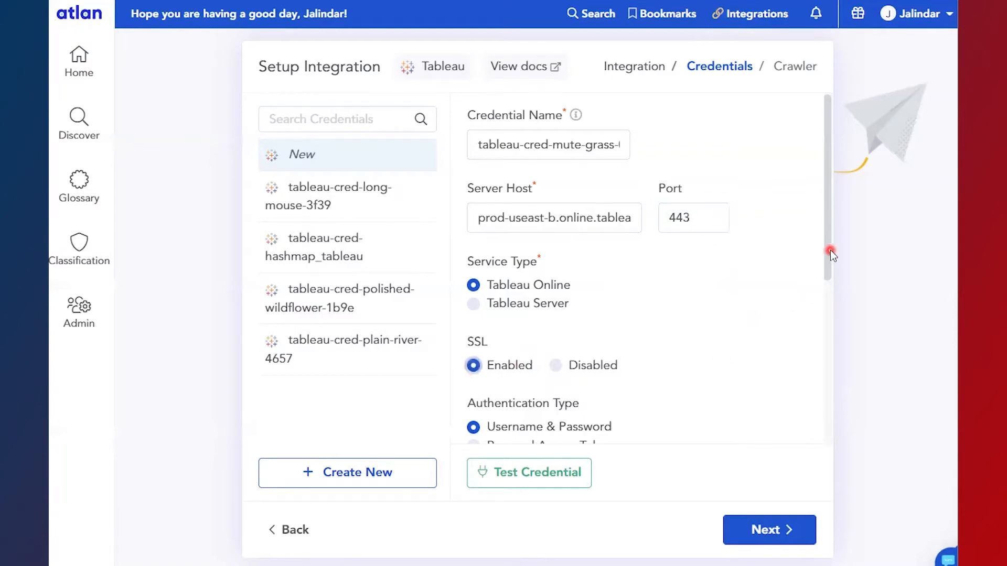
# Confirm username and password are filled and set the default site to hashmap.
pyautogui.scroll(-3)
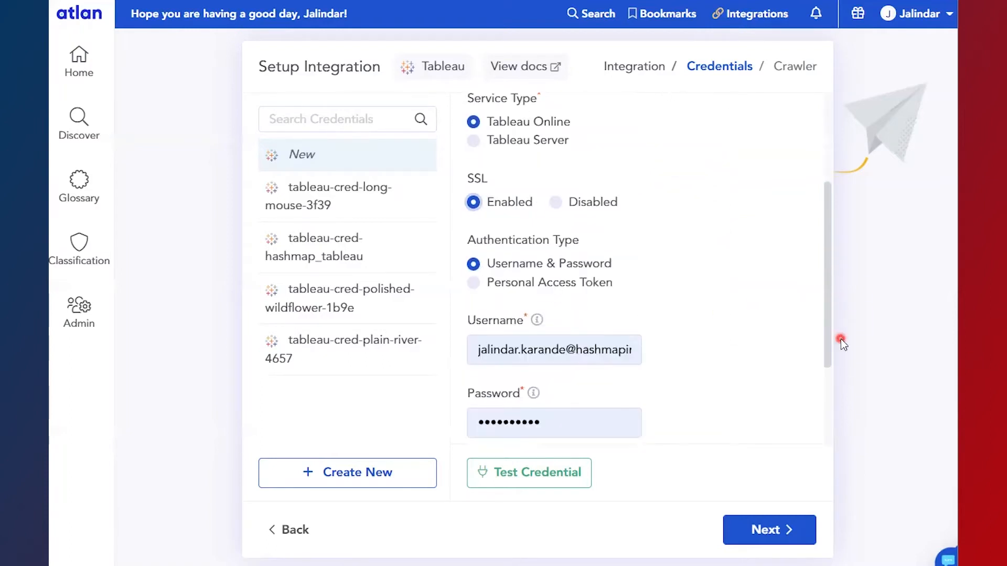
pyautogui.moveTo(835, 276)
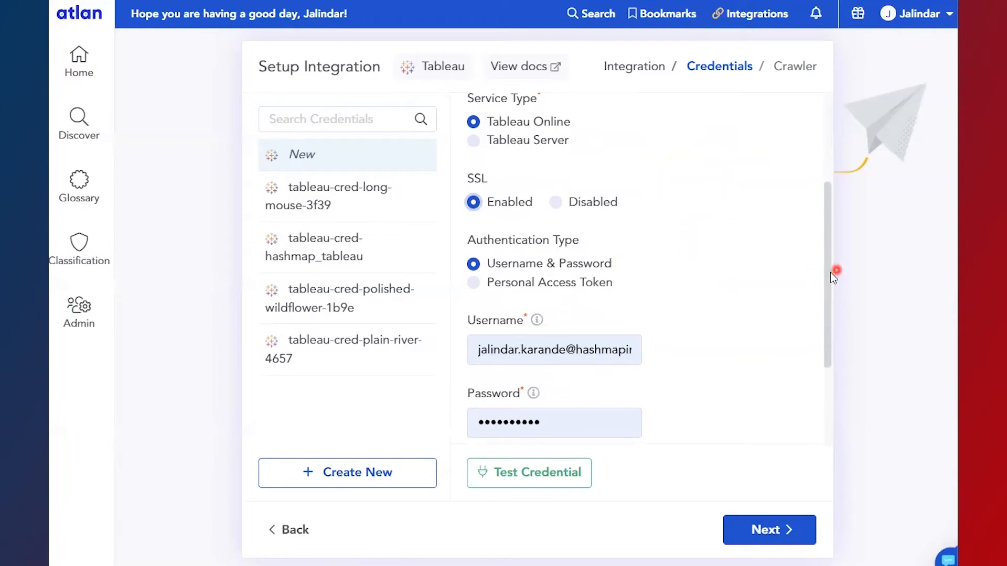
pyautogui.scroll(-3)
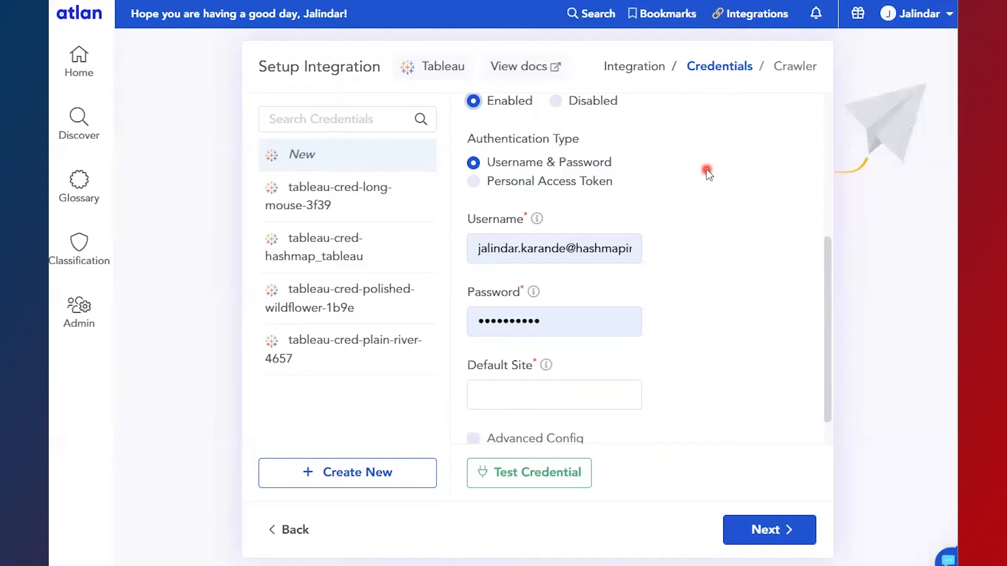
pyautogui.moveTo(645, 183)
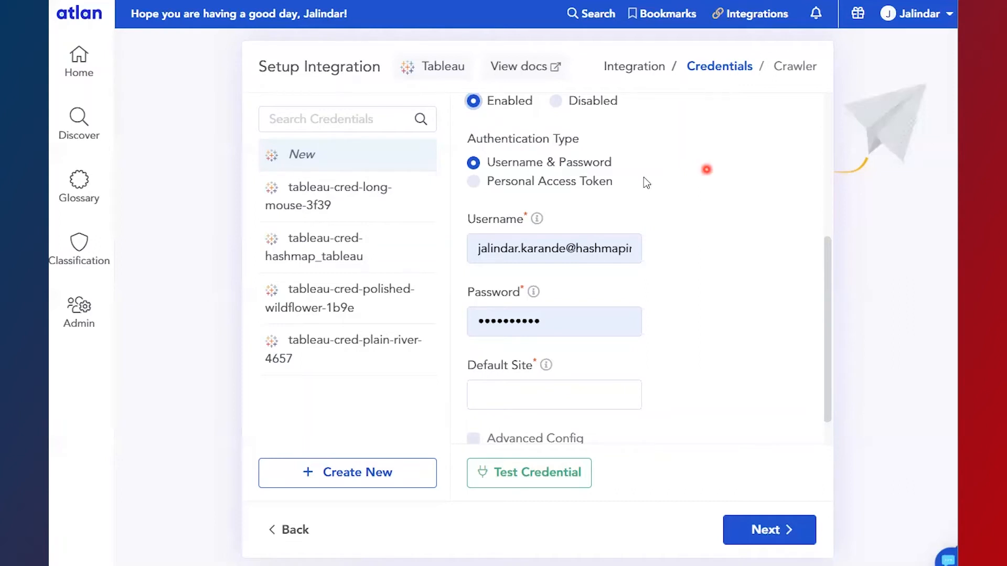
pyautogui.moveTo(678, 187)
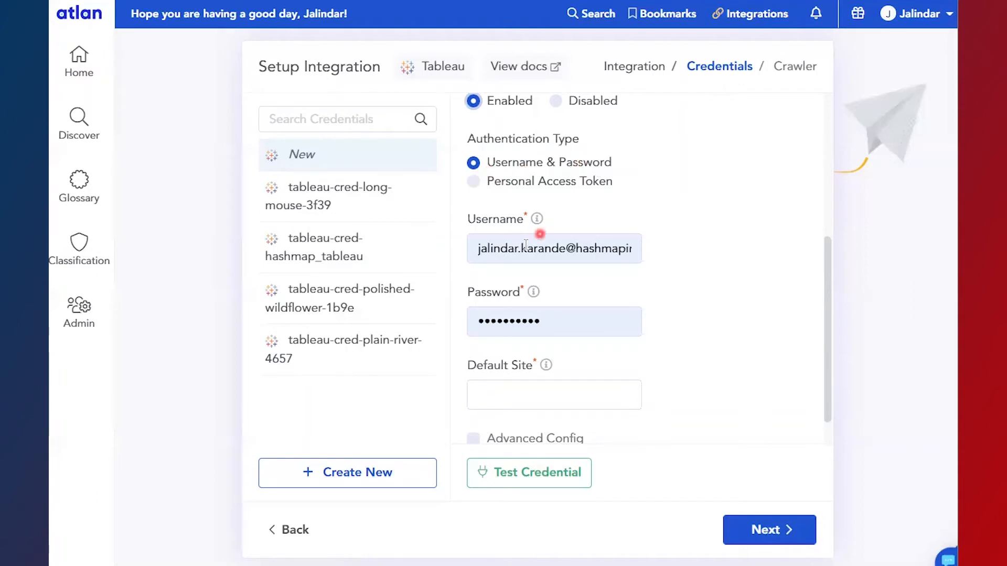
pyautogui.moveTo(829, 319)
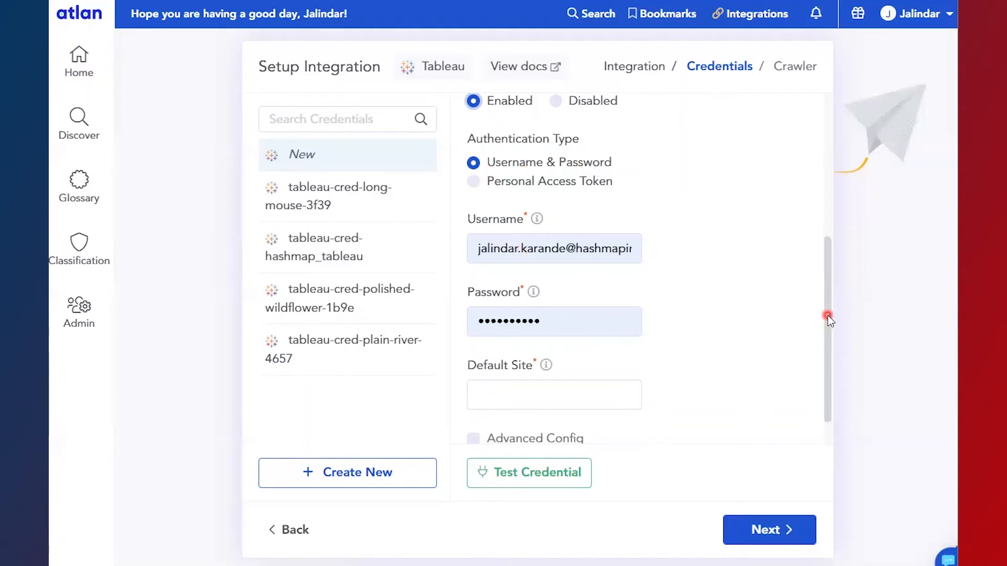
pyautogui.scroll(-3)
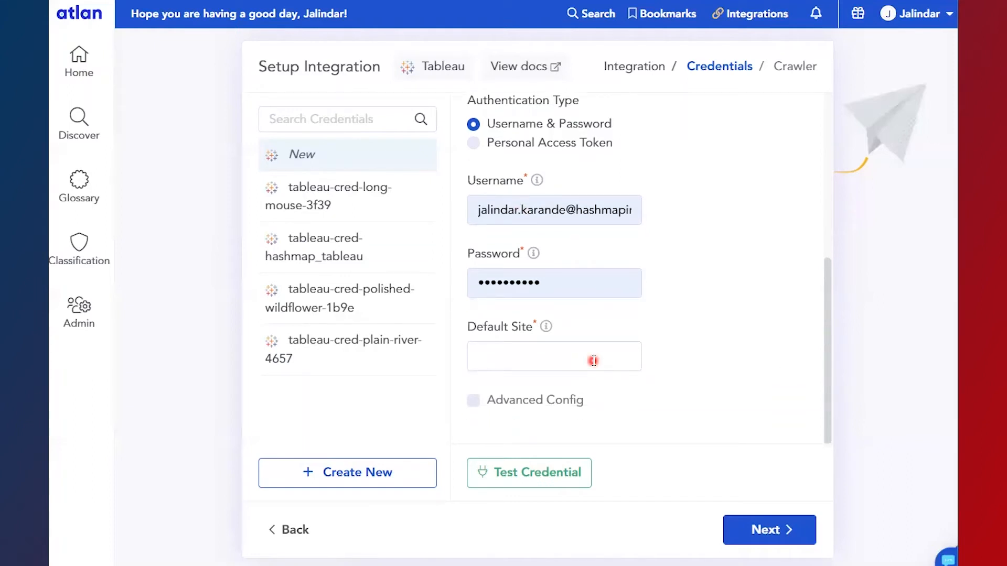
pyautogui.click(554, 357)
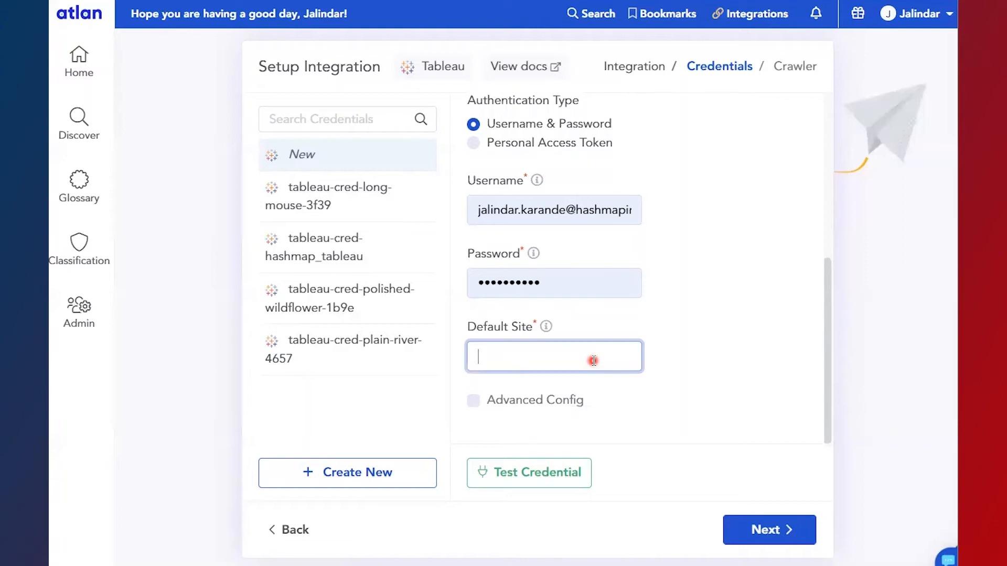
pyautogui.write('hashmap')
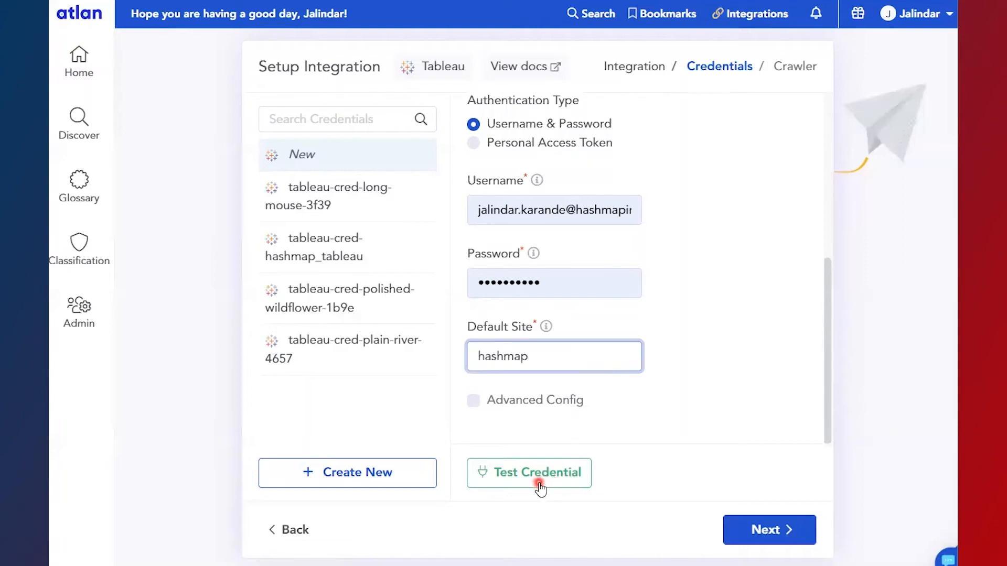
# Test the Tableau credential successfully, then save it and continue to the crawler step.
pyautogui.click(537, 472)
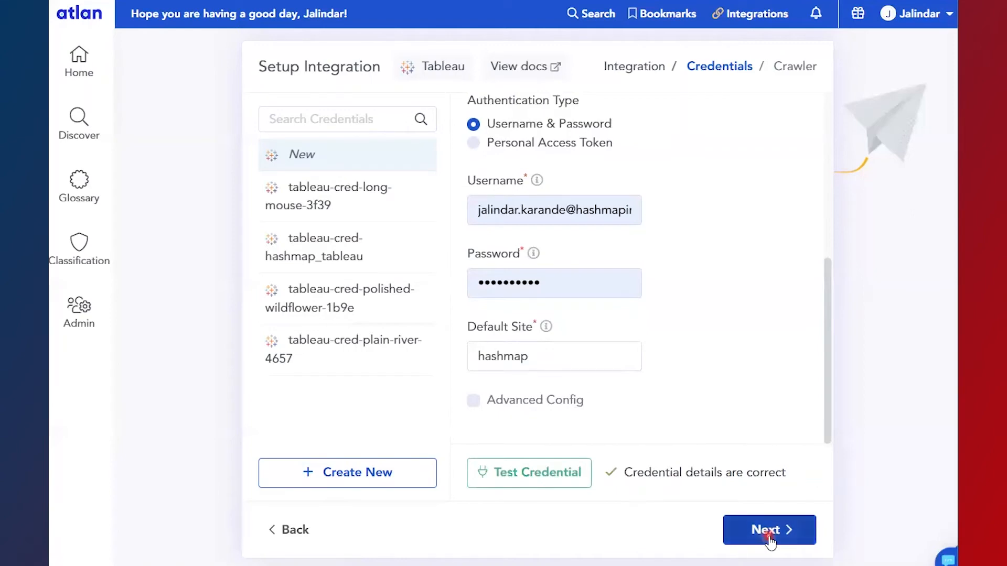
pyautogui.click(769, 529)
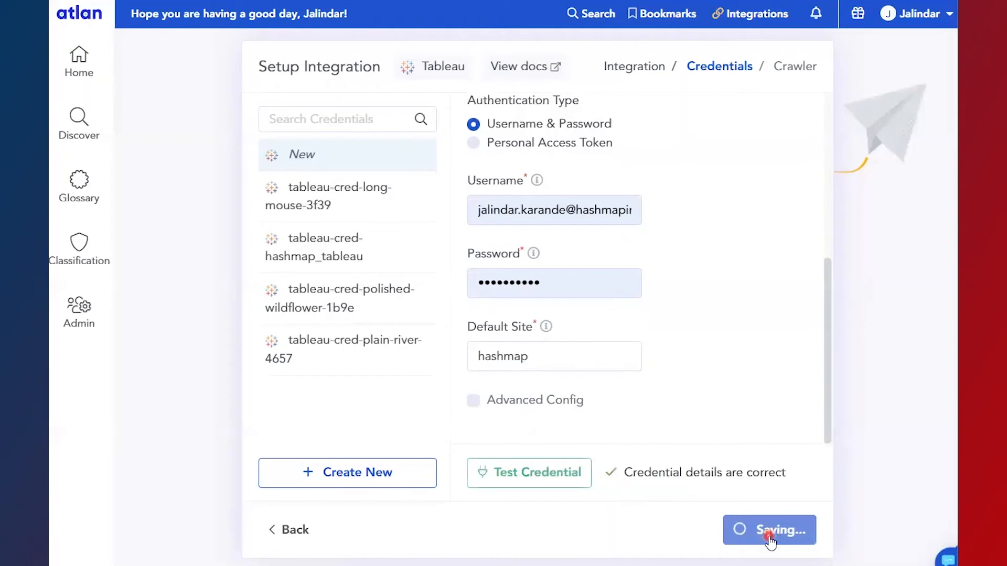
pyautogui.click(770, 530)
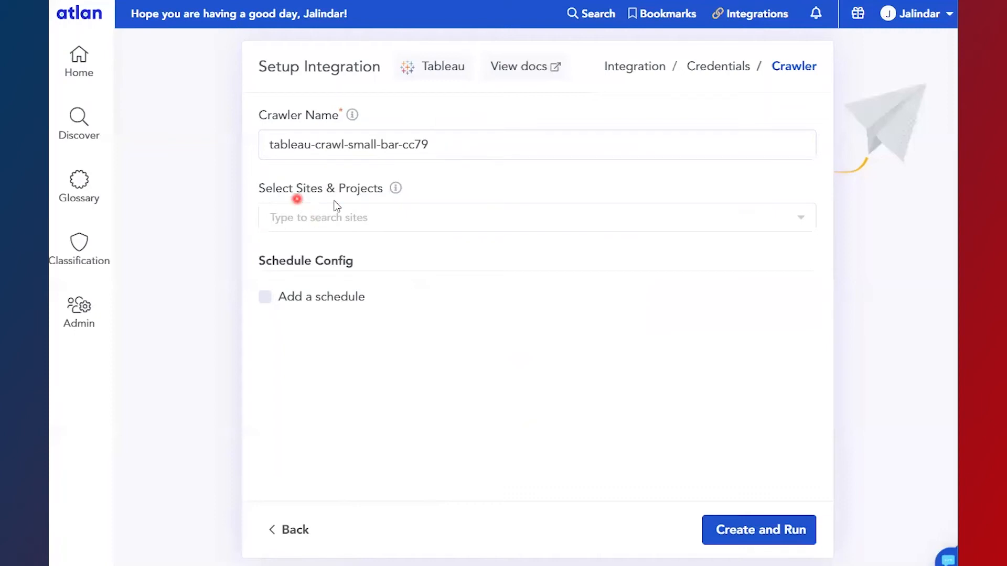
pyautogui.moveTo(475, 246)
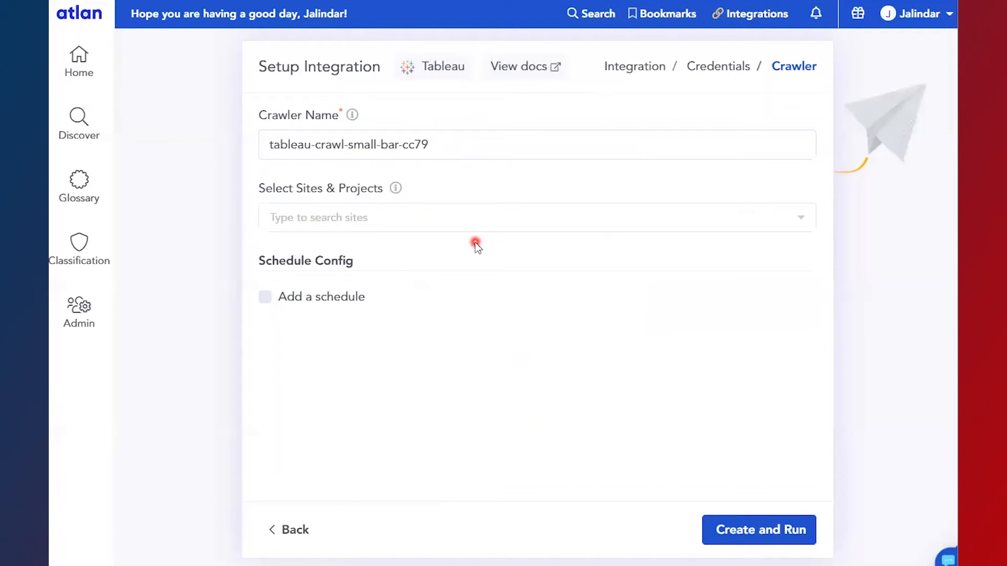
pyautogui.moveTo(764, 243)
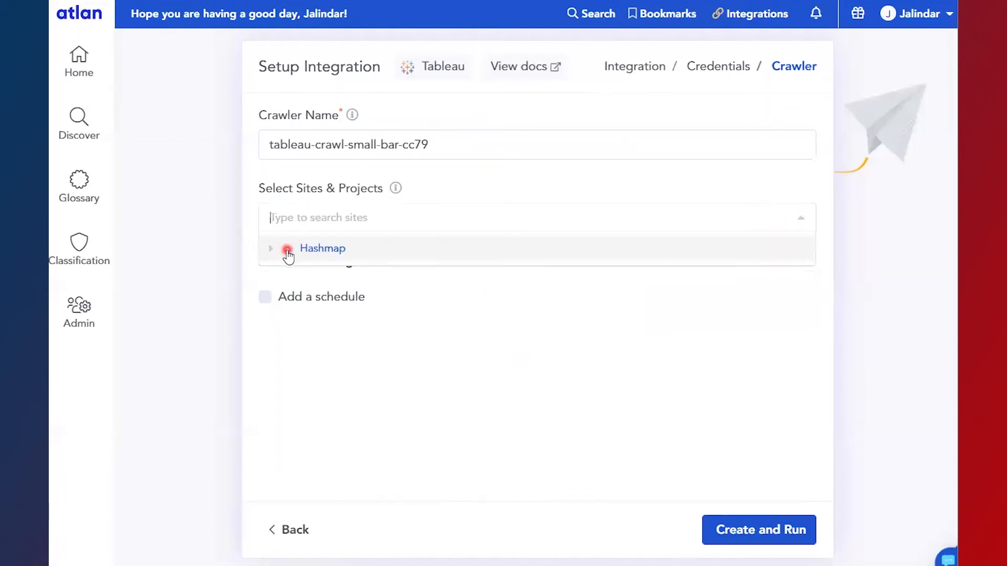
# Expand the Hashmap site and select the DG project for crawling.
pyautogui.click(271, 251)
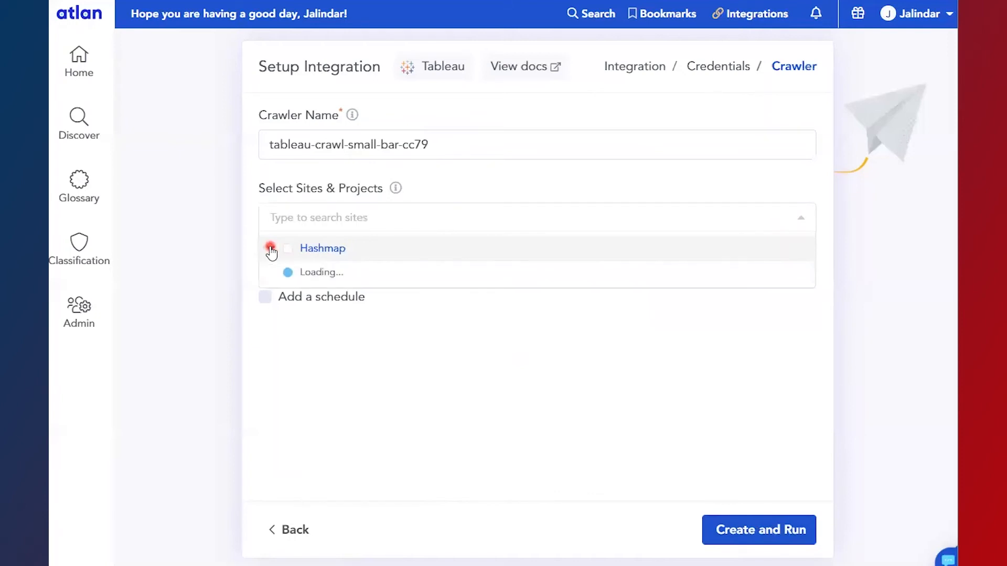
pyautogui.click(270, 249)
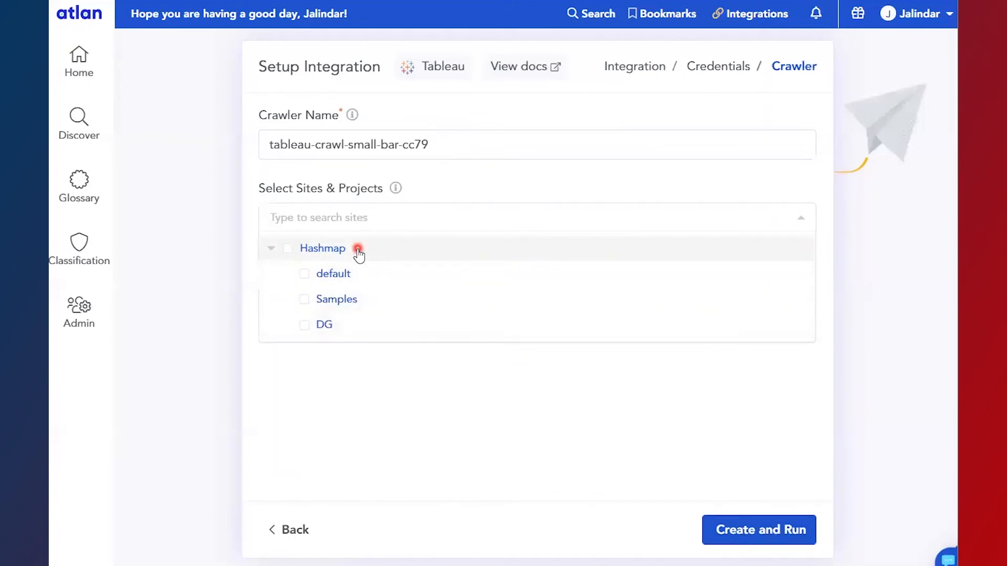
pyautogui.click(304, 330)
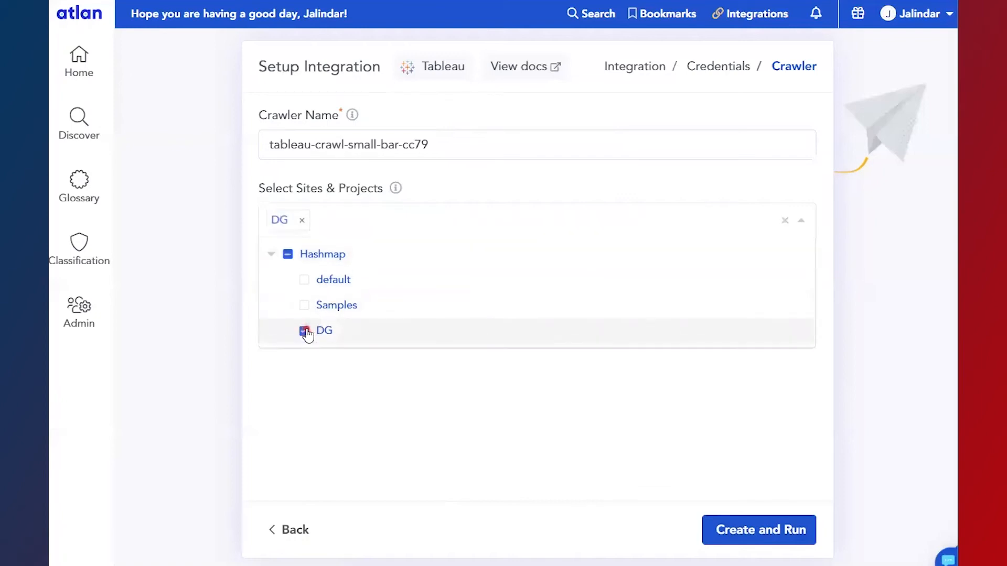
# Close the sites list and add a run schedule to the crawler.
pyautogui.click(304, 331)
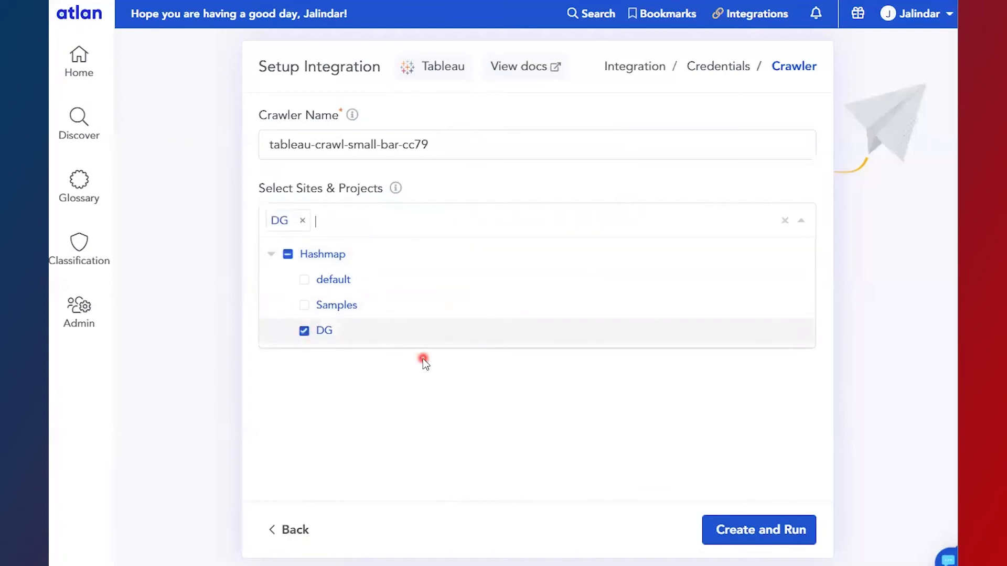
pyautogui.moveTo(425, 395)
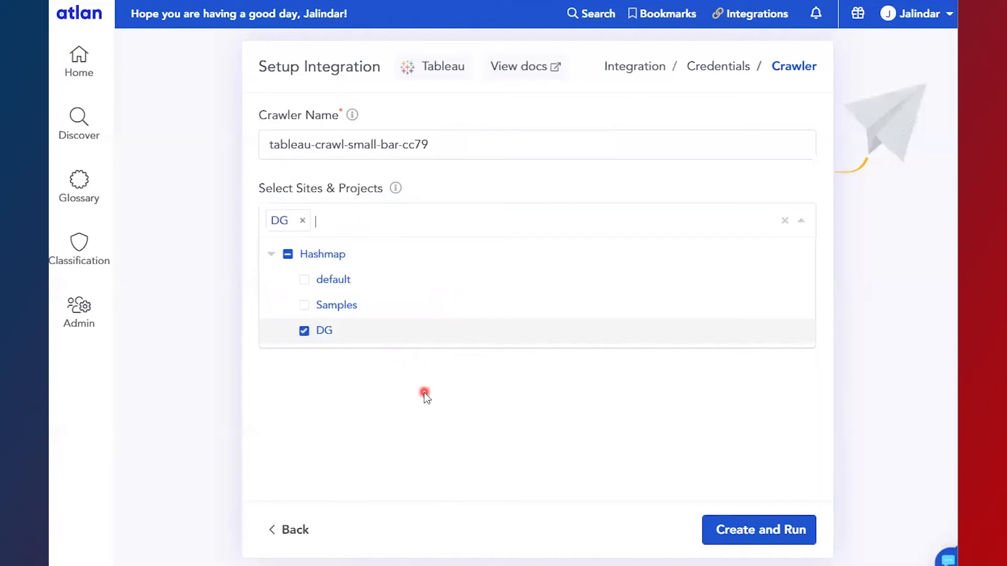
pyautogui.click(424, 395)
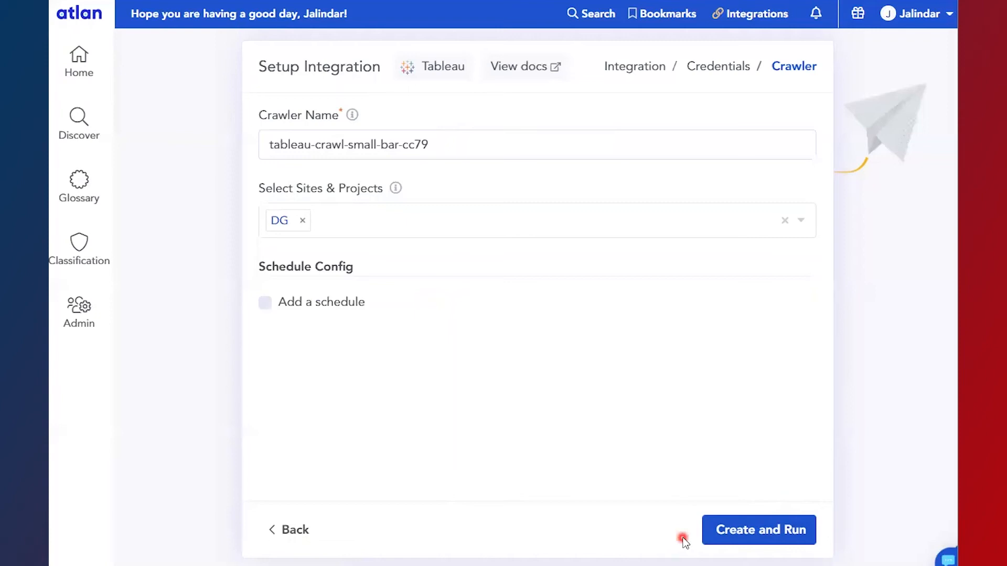
pyautogui.moveTo(312, 319)
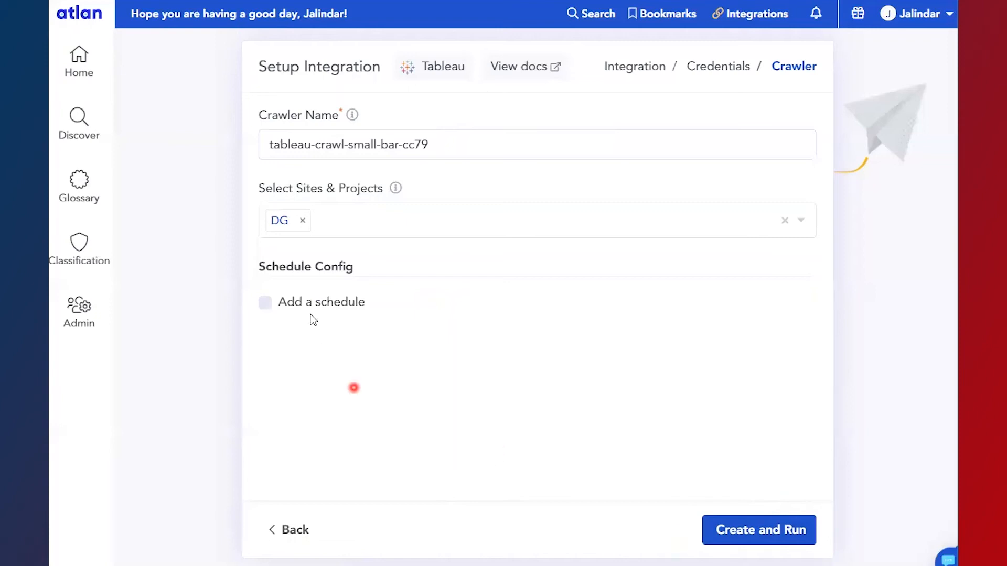
pyautogui.click(264, 302)
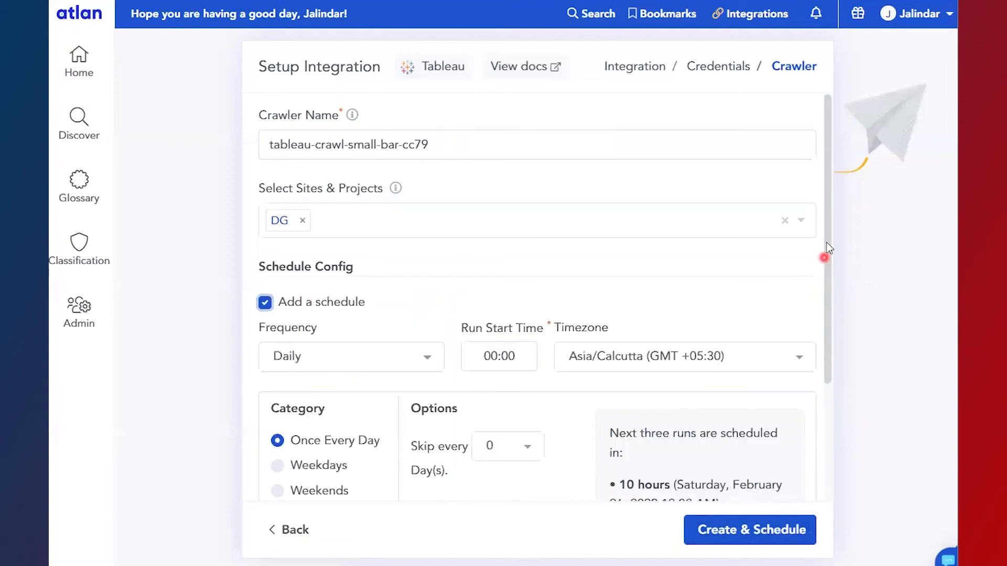
# Set the daily schedule's category to Weekends instead of Weekdays.
pyautogui.scroll(-3)
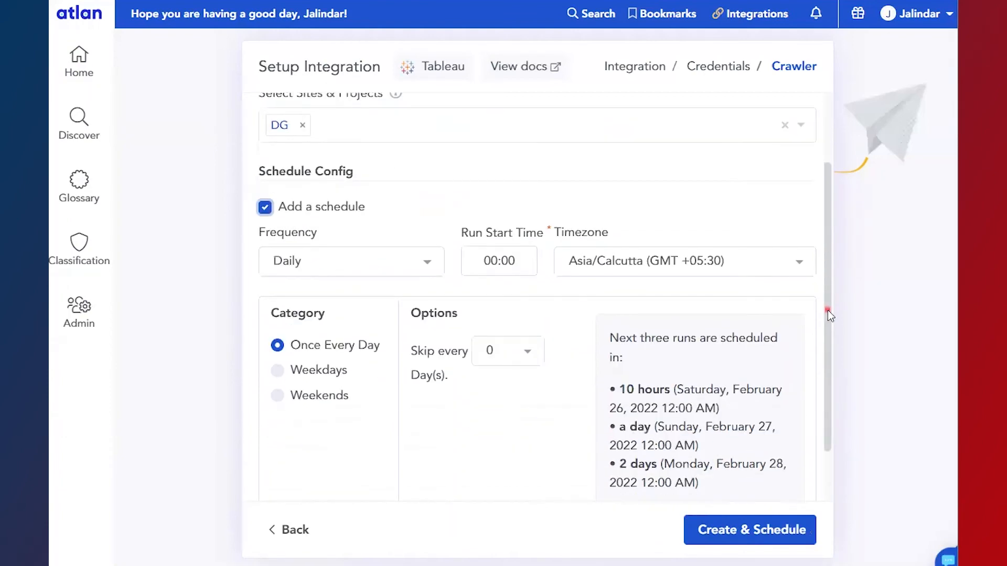
pyautogui.scroll(3)
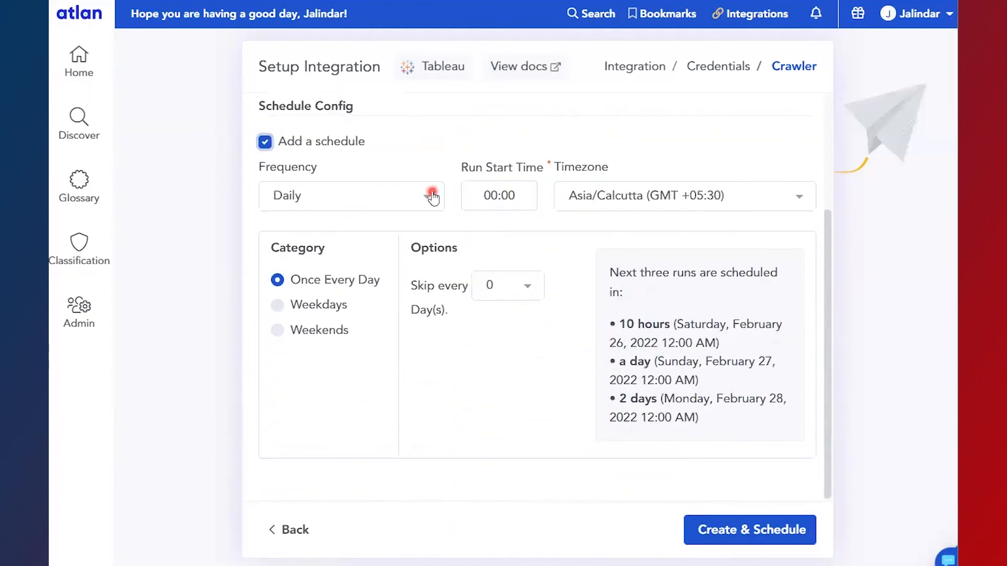
pyautogui.click(434, 195)
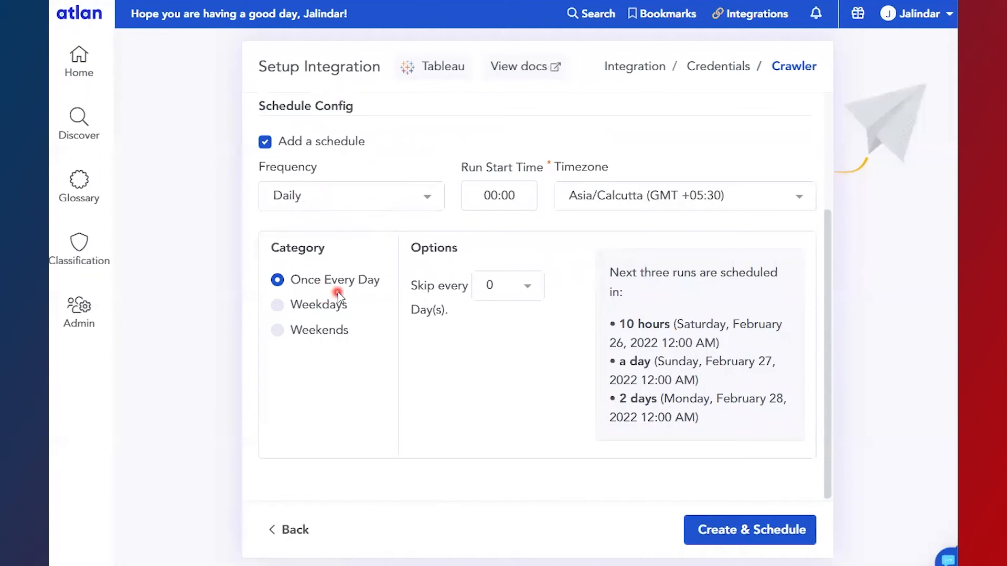
pyautogui.moveTo(458, 378)
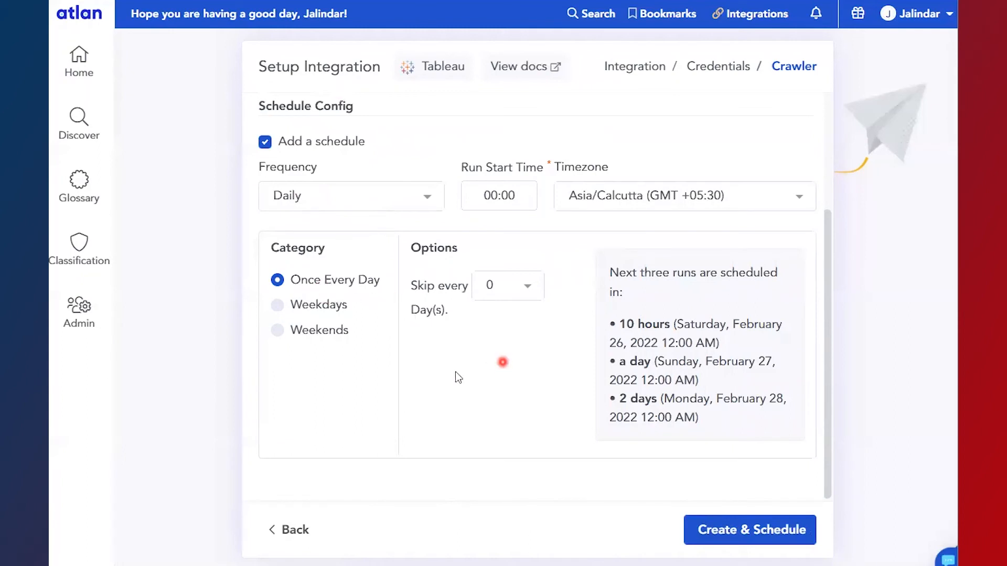
pyautogui.click(277, 304)
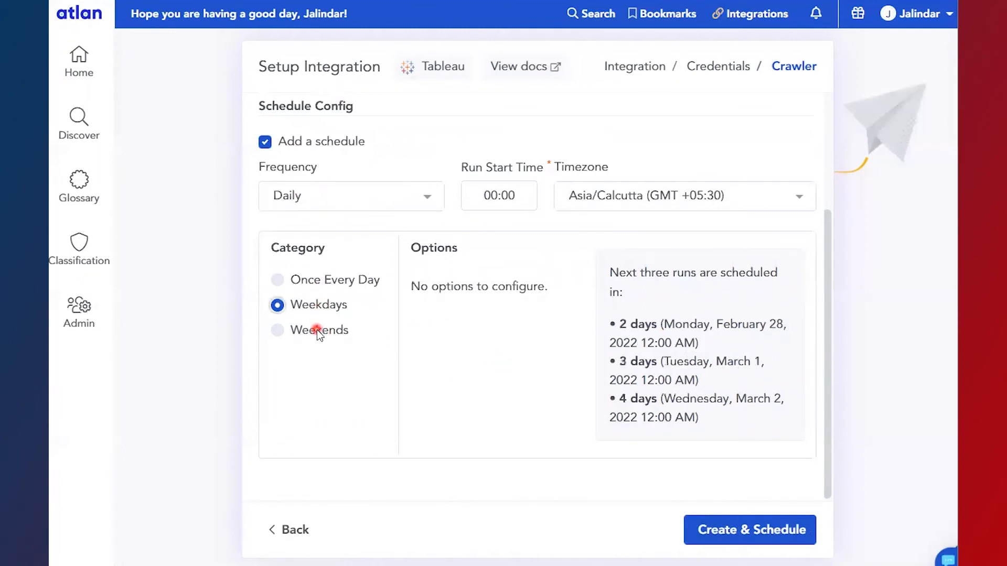
pyautogui.click(277, 330)
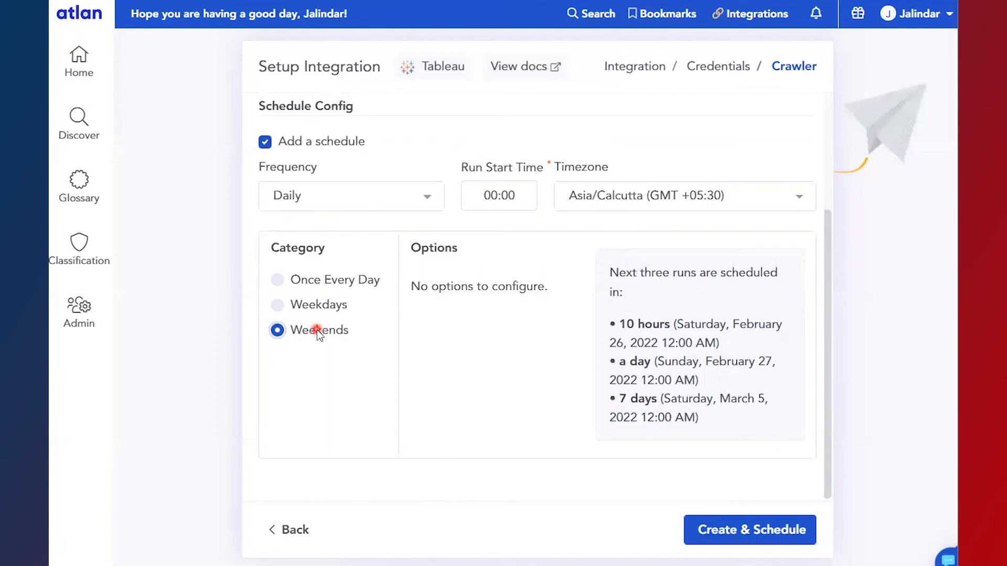
pyautogui.click(349, 195)
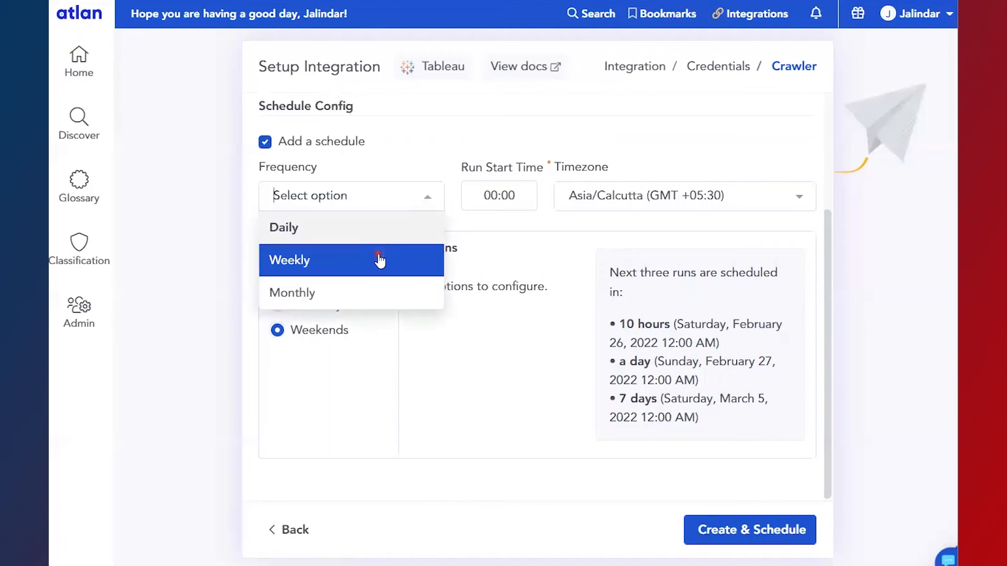
# Switch frequency to Weekly on specific days: Thursday and Friday.
pyautogui.click(351, 260)
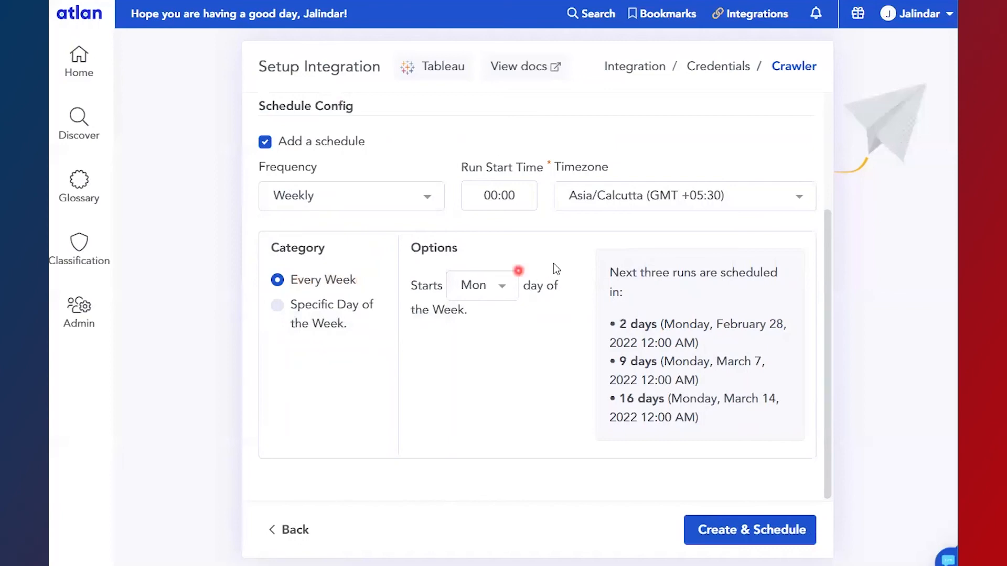
pyautogui.moveTo(278, 307)
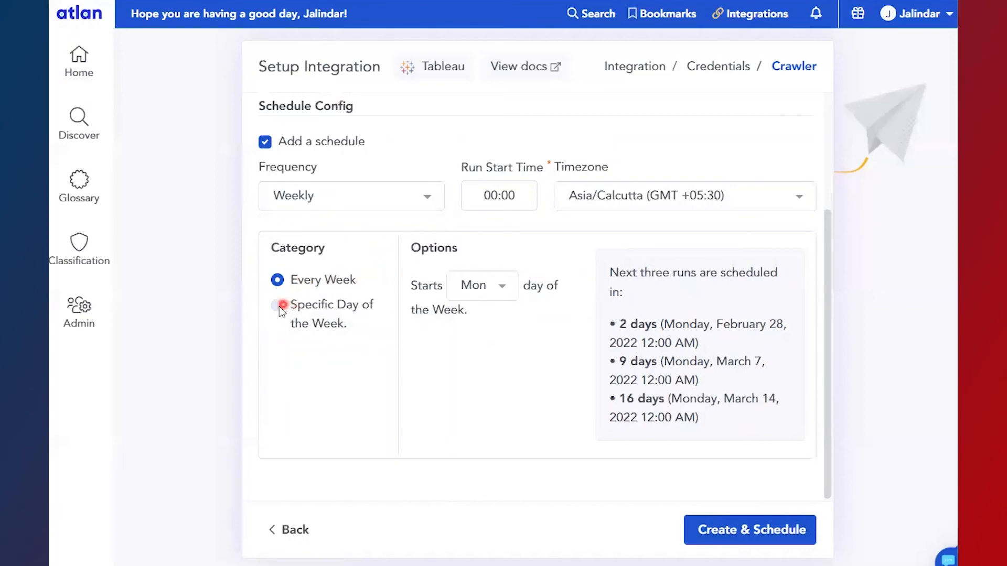
pyautogui.click(276, 304)
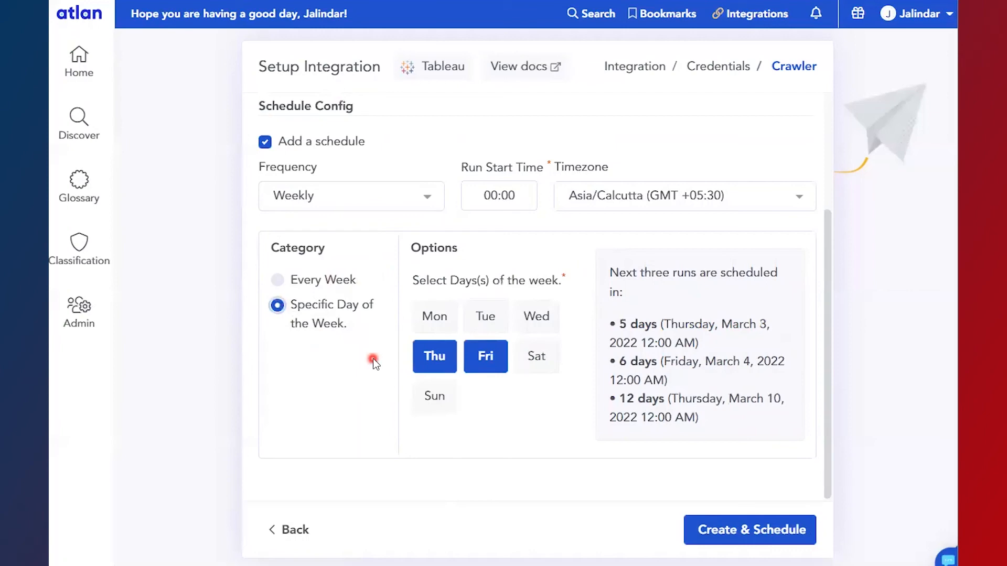
pyautogui.click(350, 195)
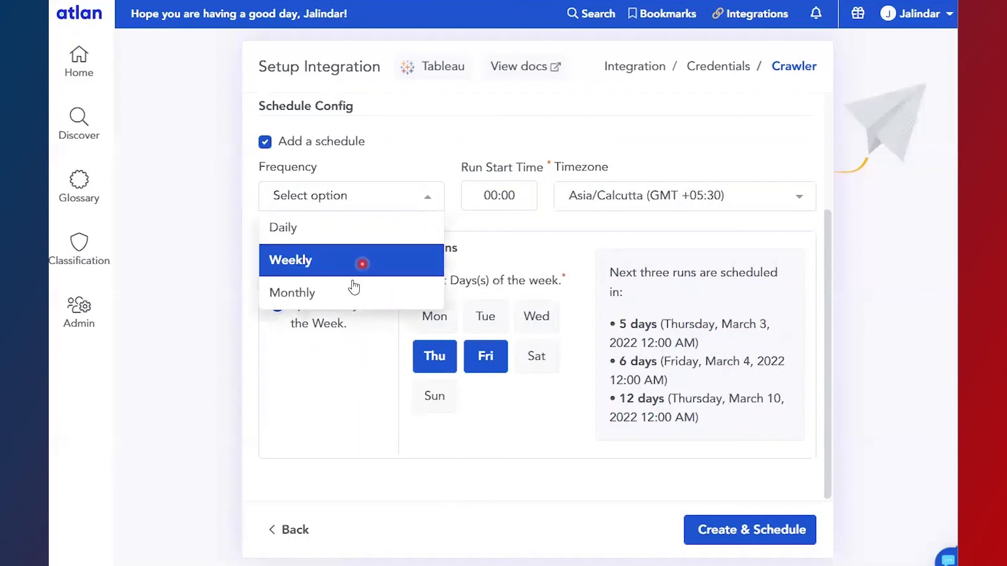
# Switch frequency to Monthly on day 1, restricted to April and June.
pyautogui.click(292, 293)
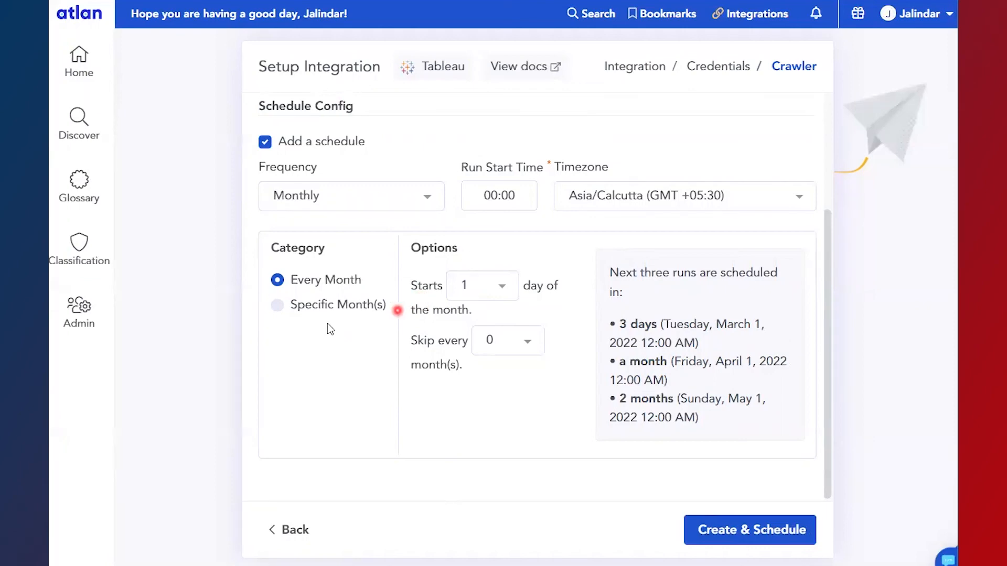
pyautogui.click(277, 306)
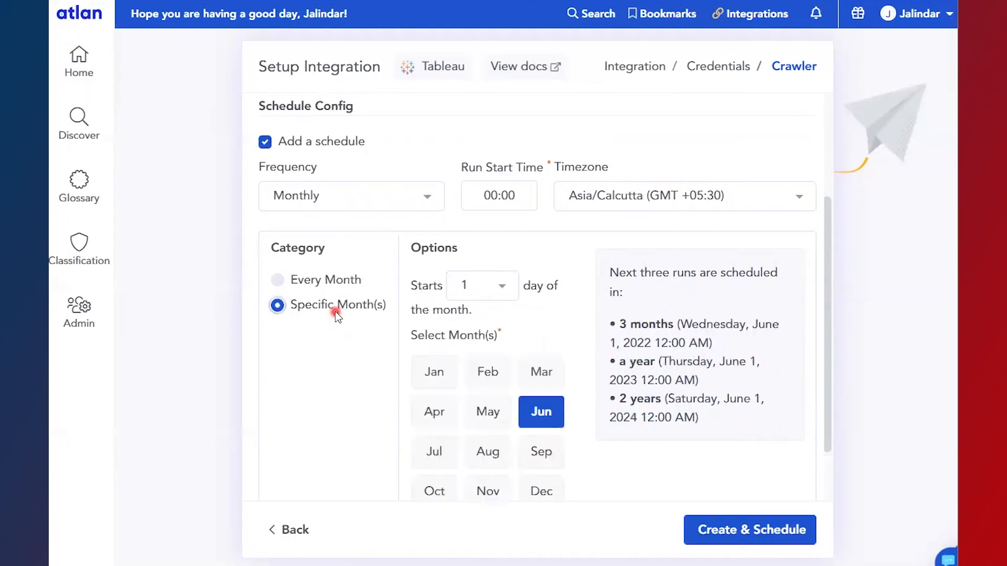
pyautogui.moveTo(488, 440)
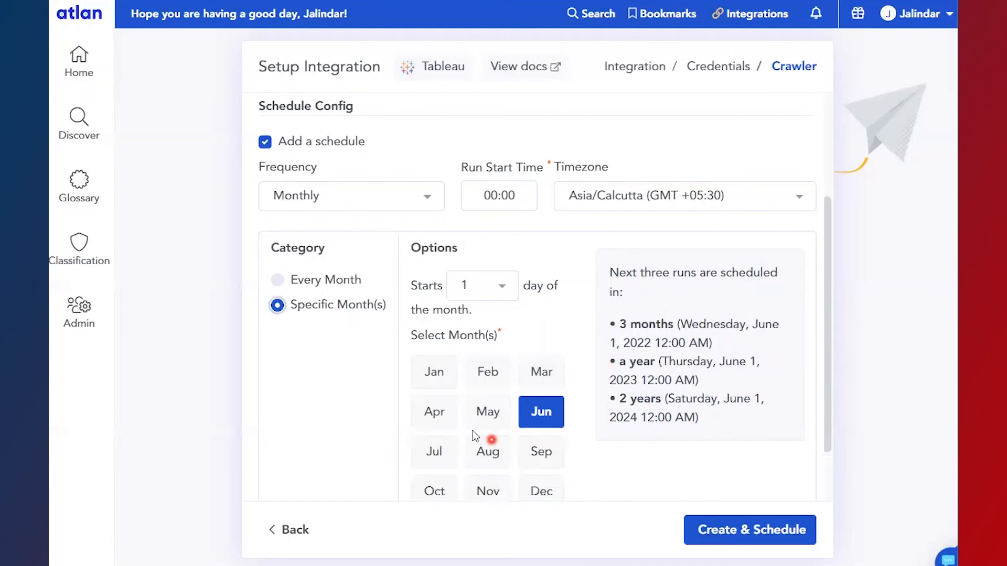
pyautogui.click(434, 412)
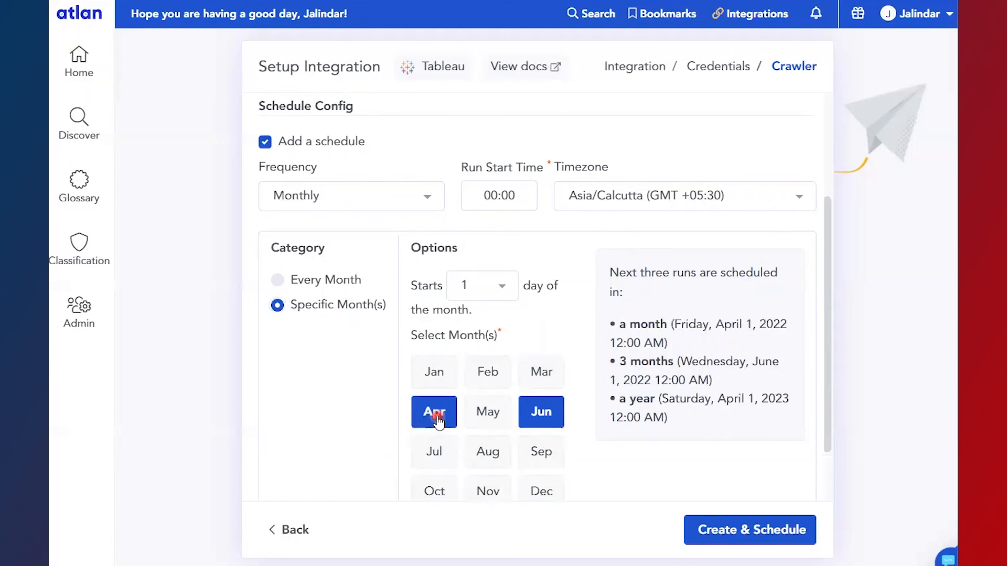